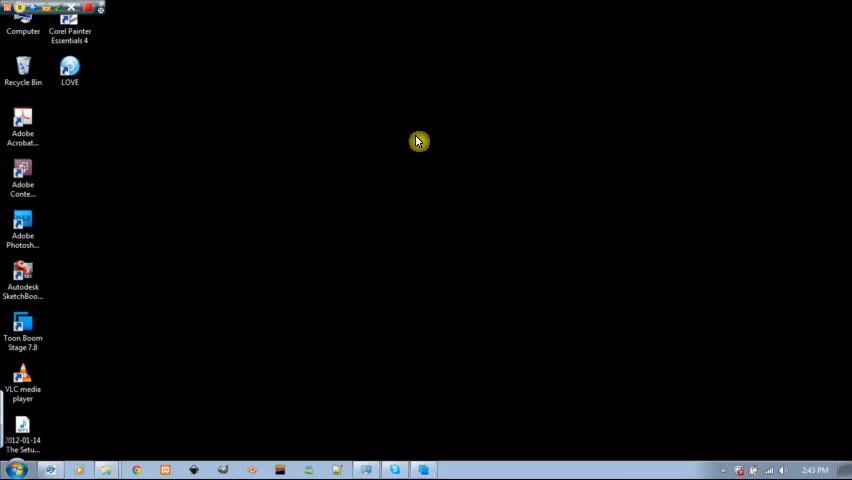
mouse_move(411, 145)
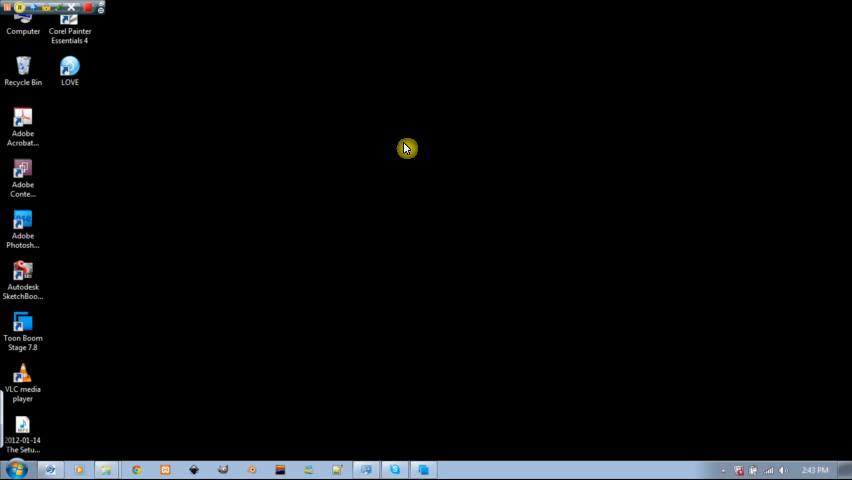
mouse_move(333, 121)
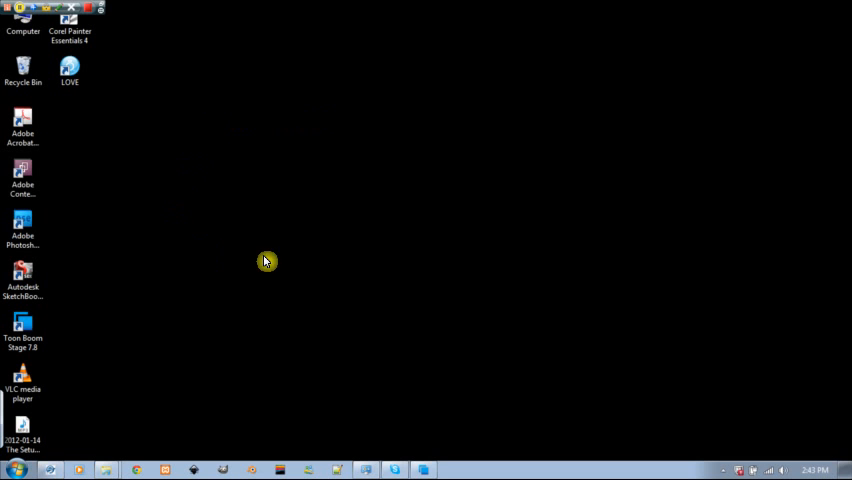
mouse_move(407, 238)
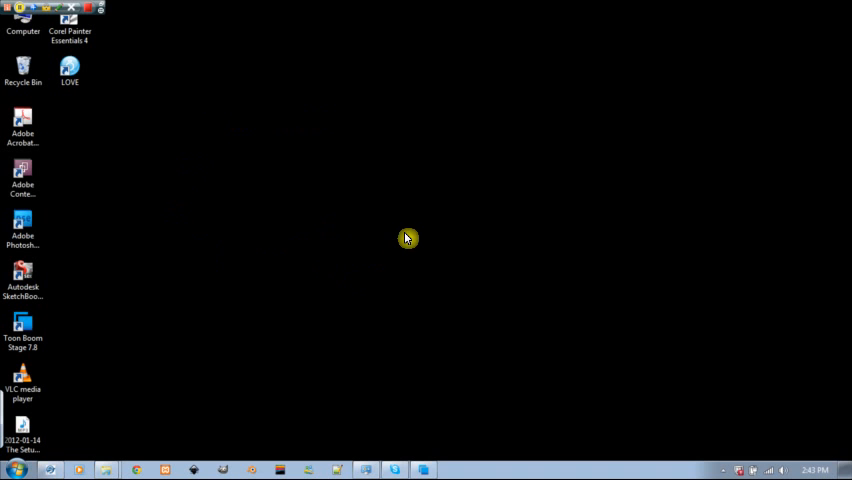
mouse_move(465, 249)
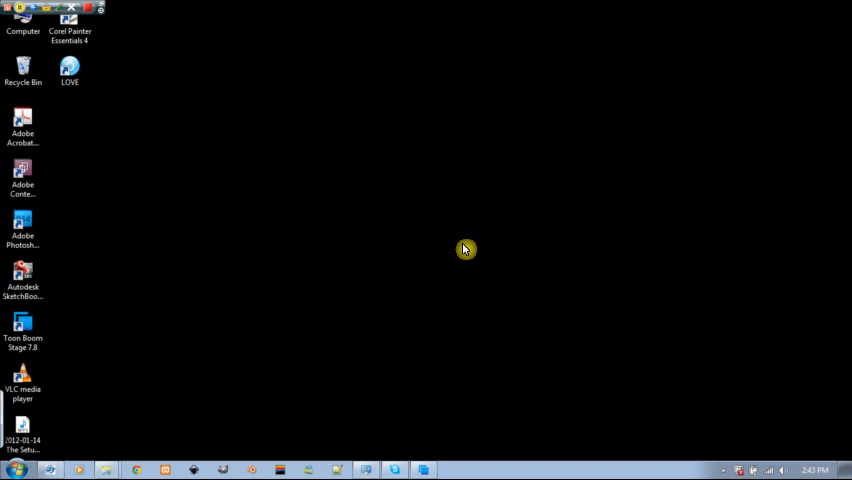
mouse_move(333, 165)
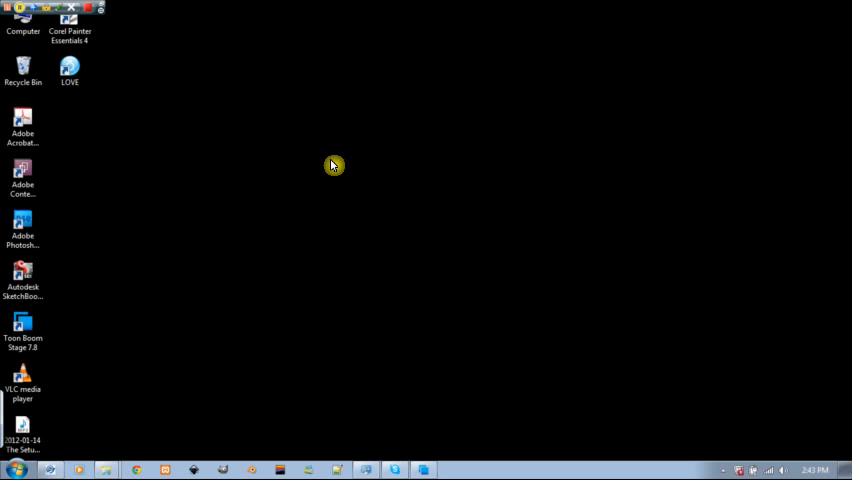
mouse_move(318, 190)
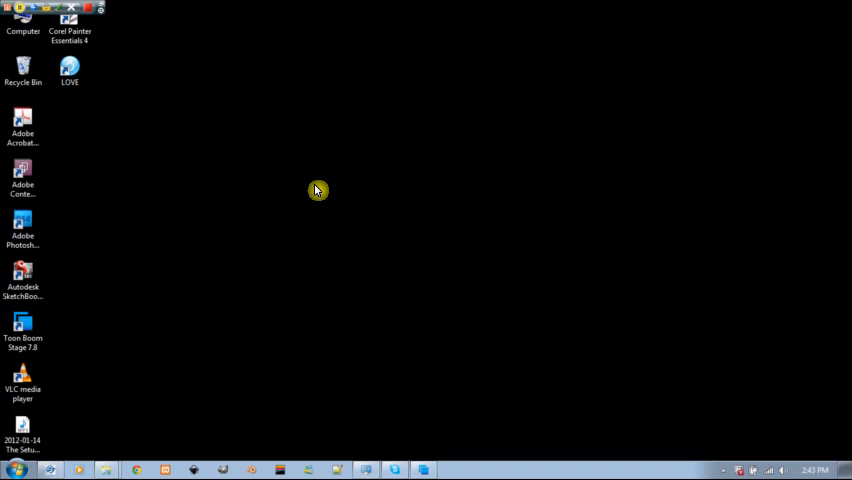
mouse_move(292, 215)
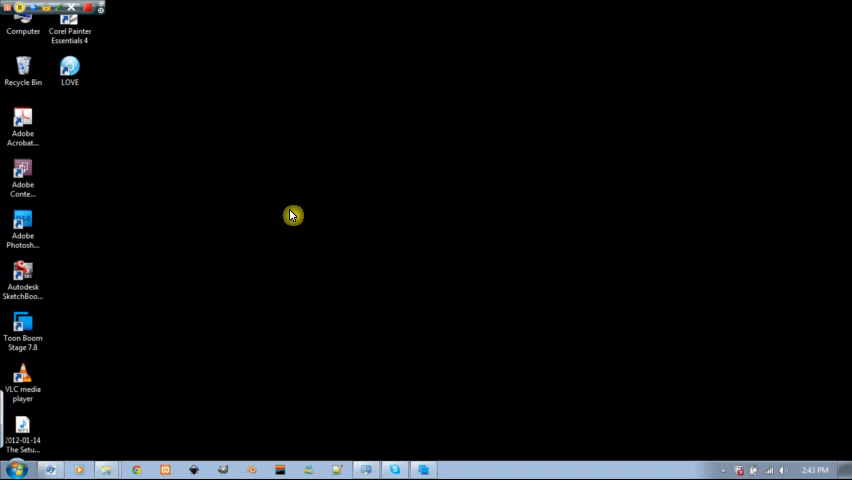
mouse_move(245, 238)
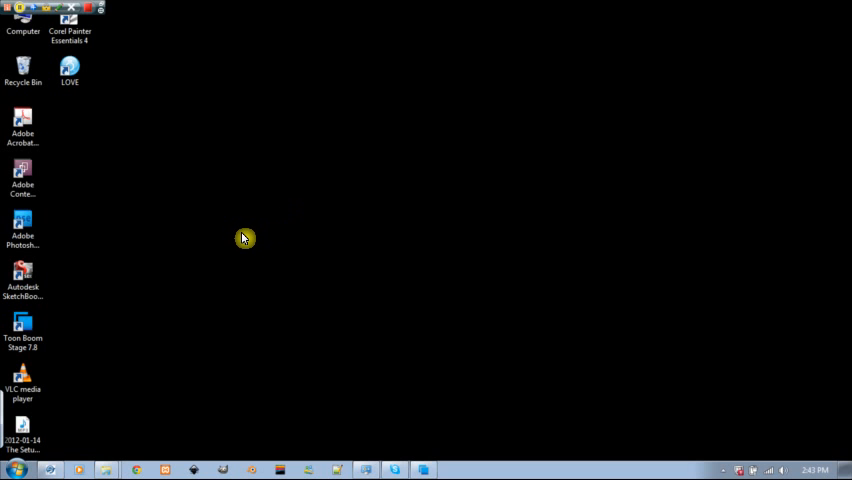
mouse_move(231, 262)
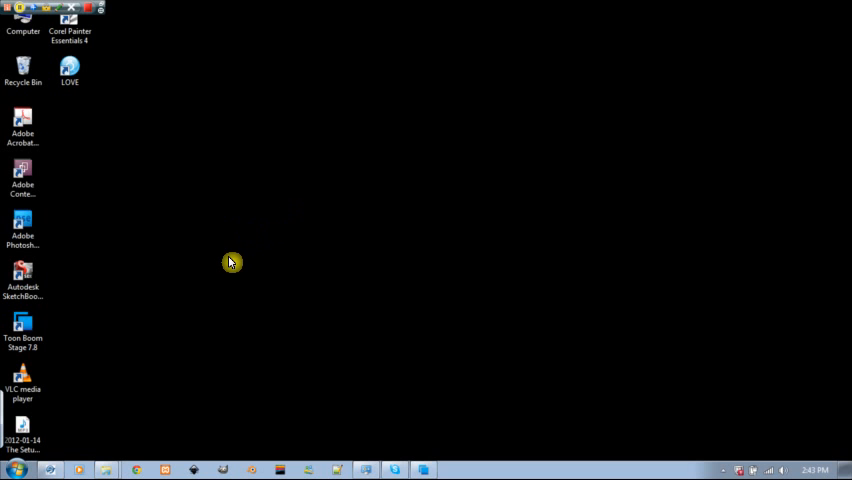
mouse_move(88, 313)
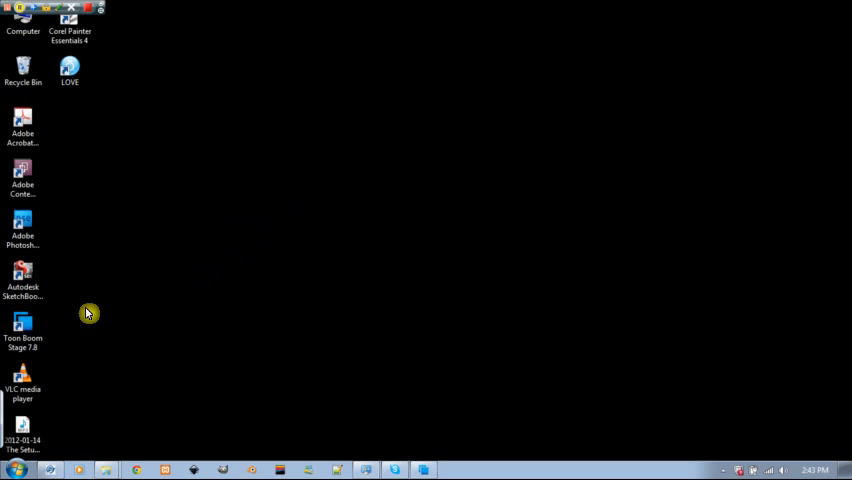
Launch Toon Boom Stage 7.8 from its desktop shortcut to reach the offline login window
double_click(23, 327)
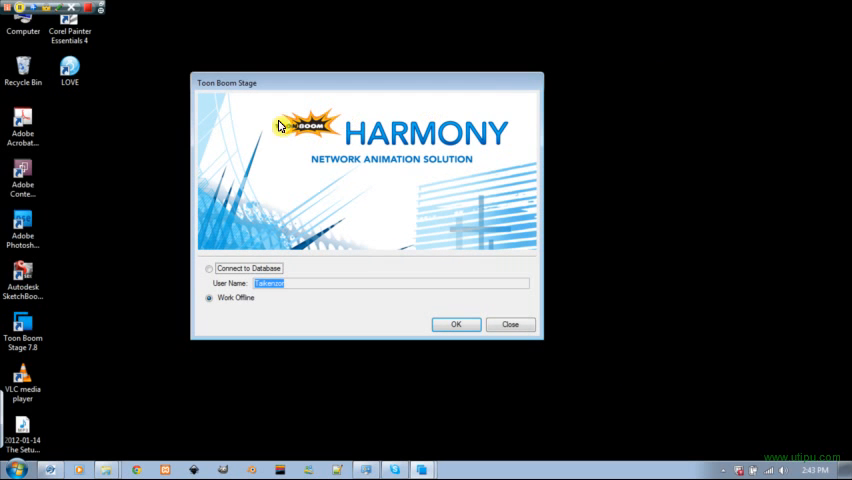
mouse_move(382, 176)
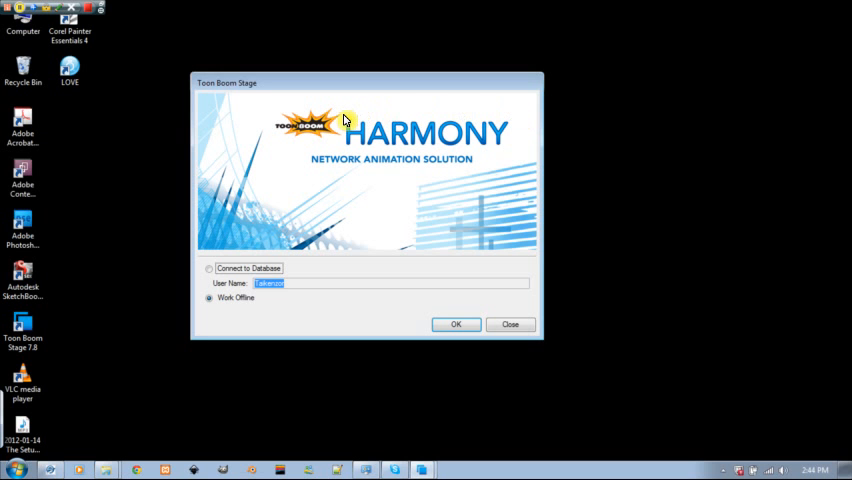
mouse_move(306, 115)
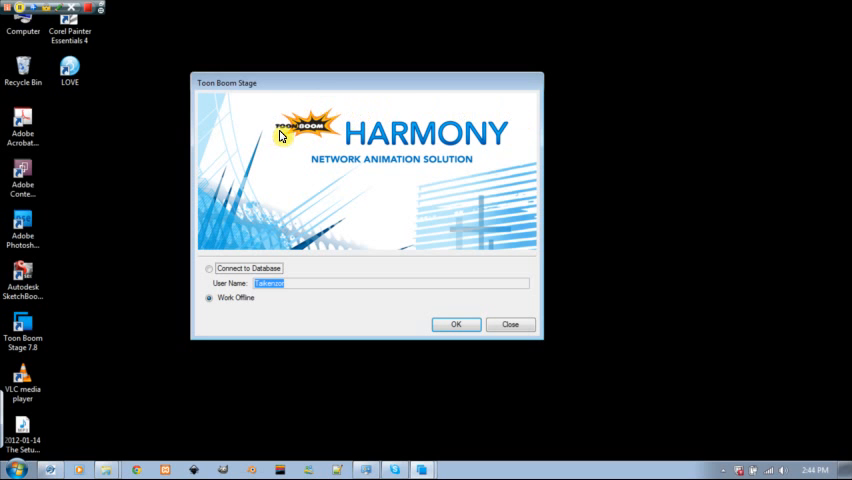
mouse_move(325, 148)
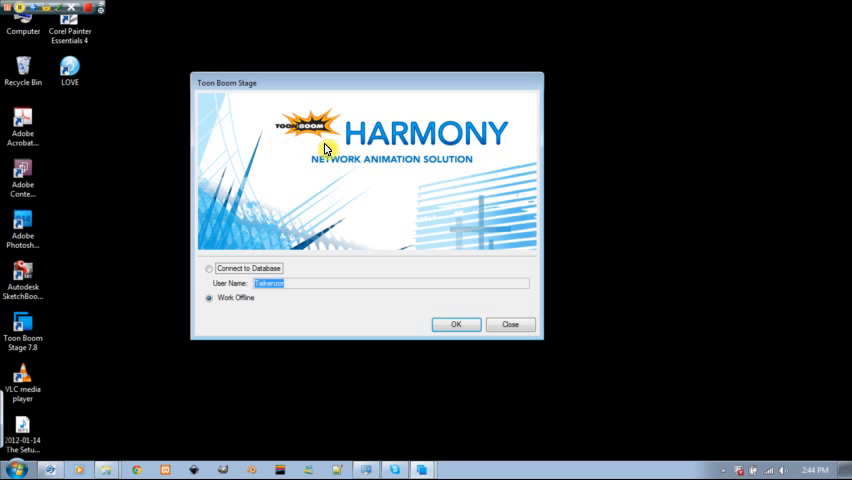
mouse_move(437, 152)
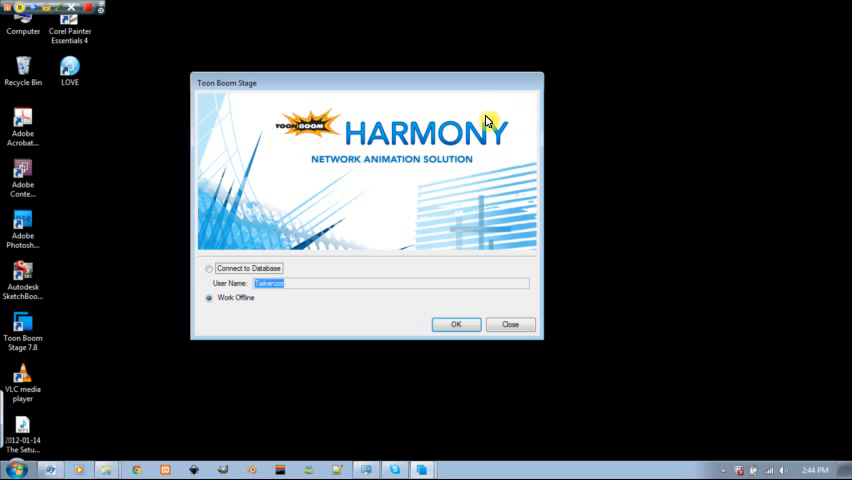
mouse_move(437, 125)
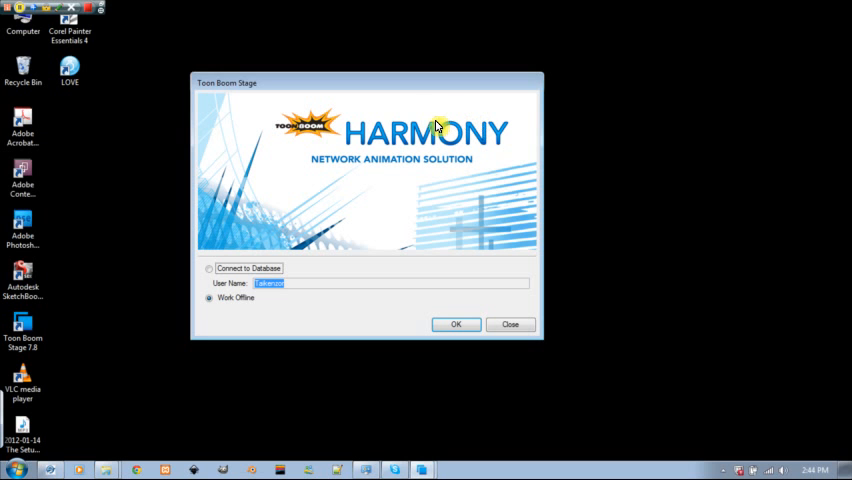
mouse_move(293, 287)
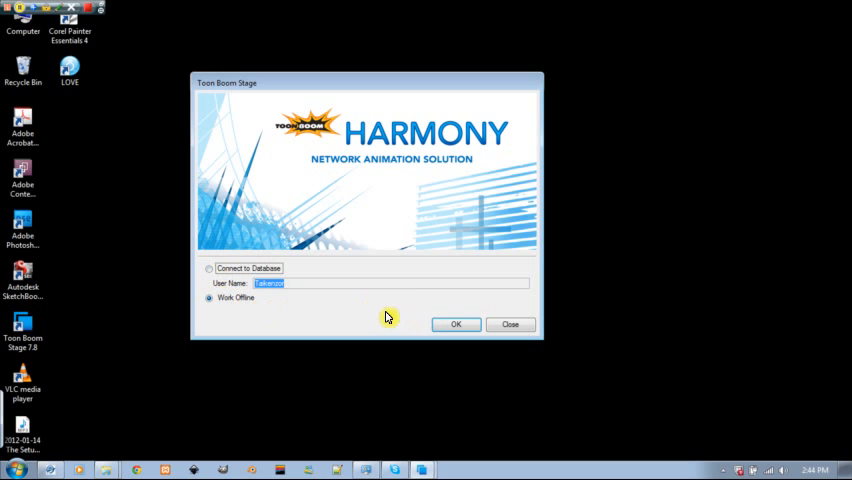
mouse_move(296, 312)
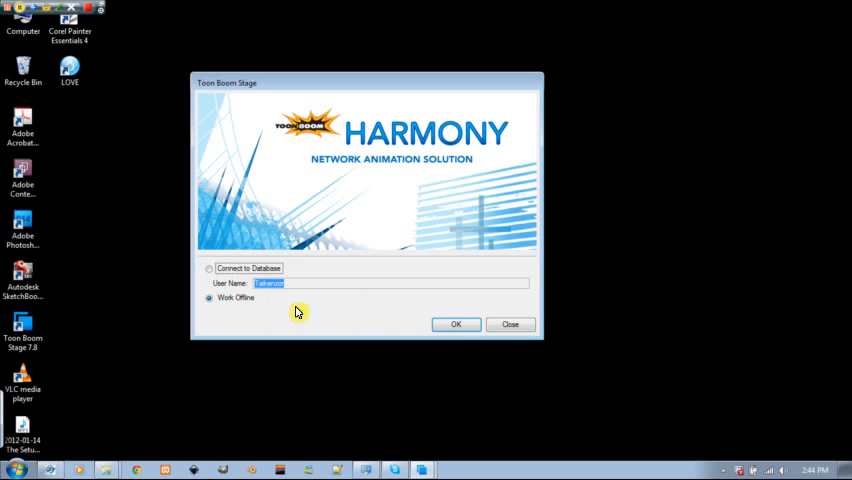
Continue offline past the login and name the new project 001_Start_Up
click(455, 324)
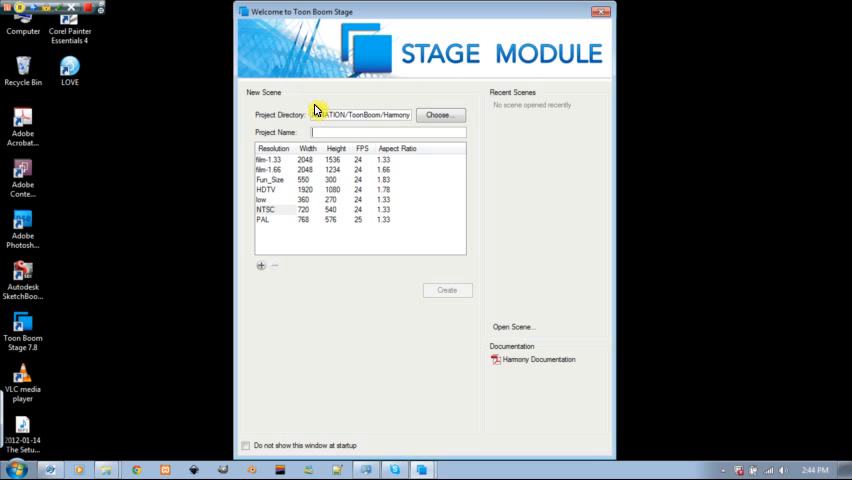
mouse_move(387, 109)
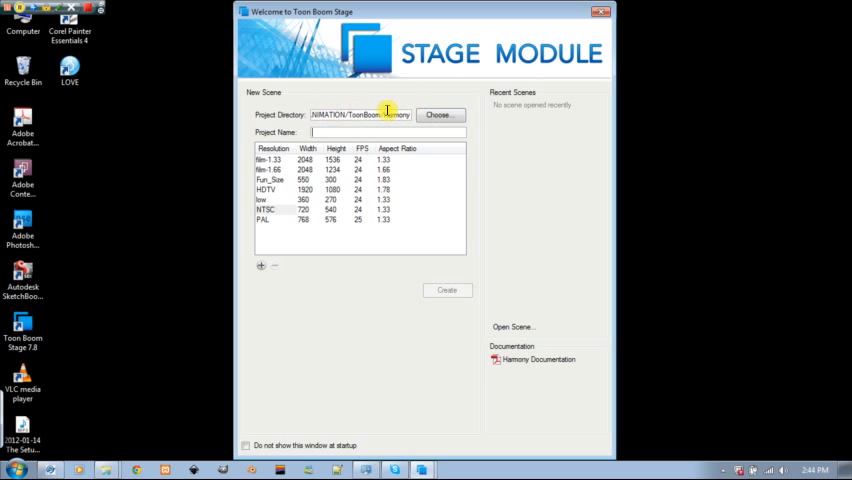
mouse_move(396, 170)
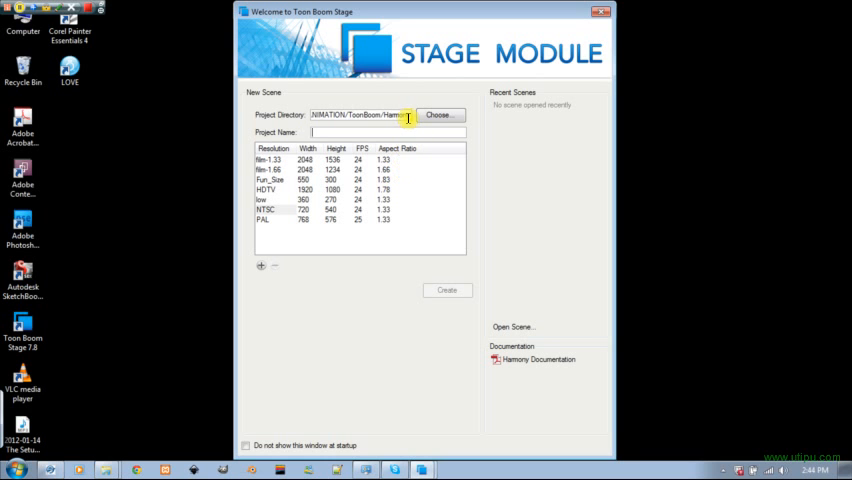
text(001_Start)
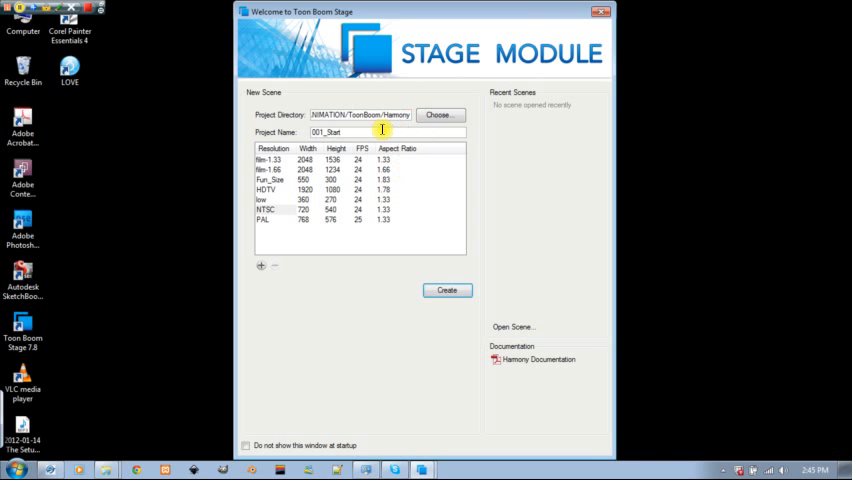
text(_Up)
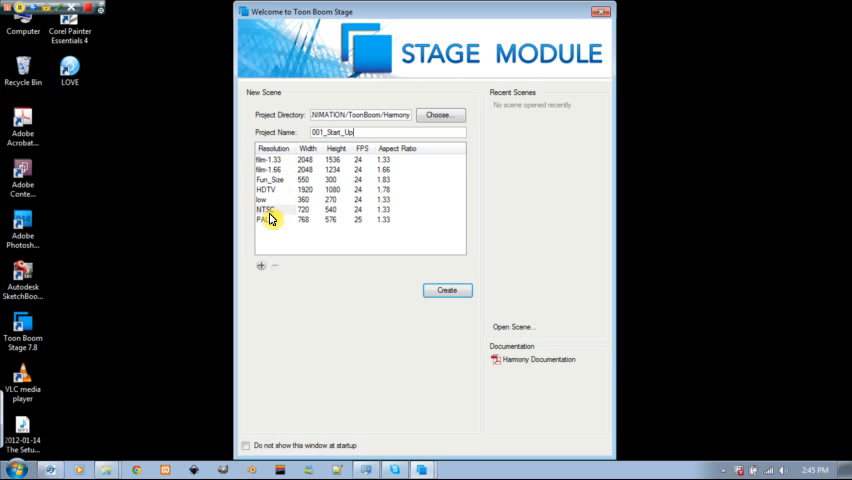
Choose the Fun_Size resolution (550×300, 24 fps), dismissing the New Resolution form unchanged
click(275, 180)
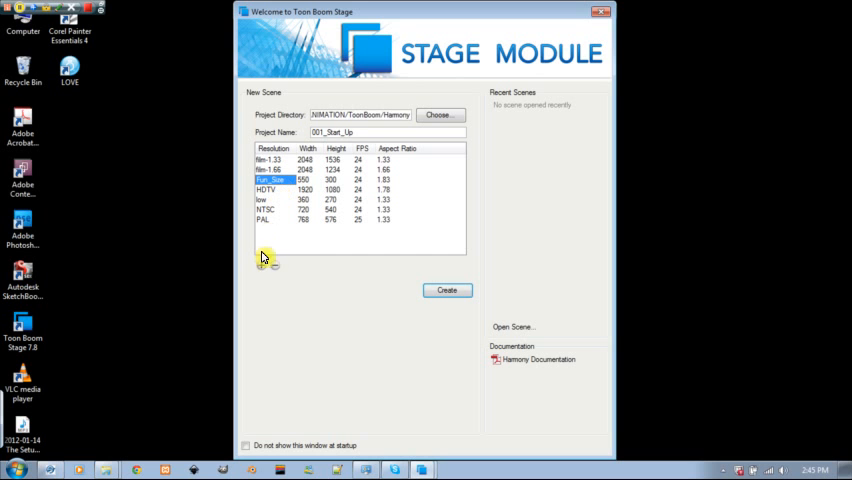
mouse_move(263, 270)
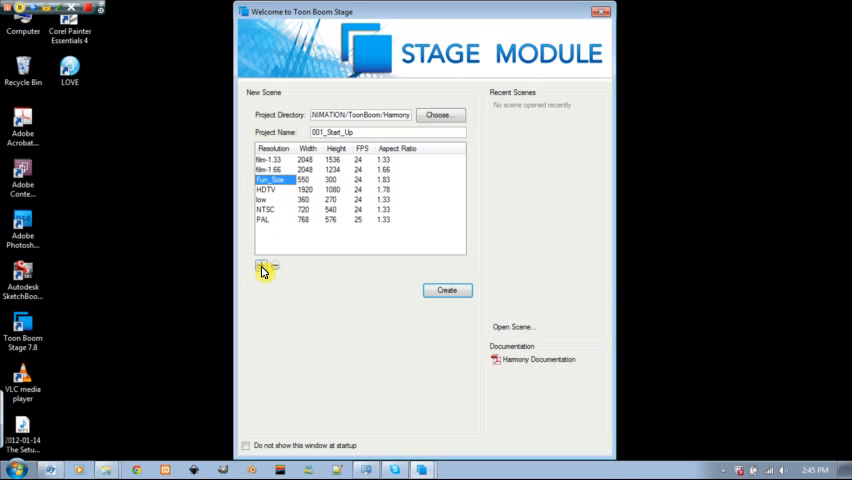
click(261, 266)
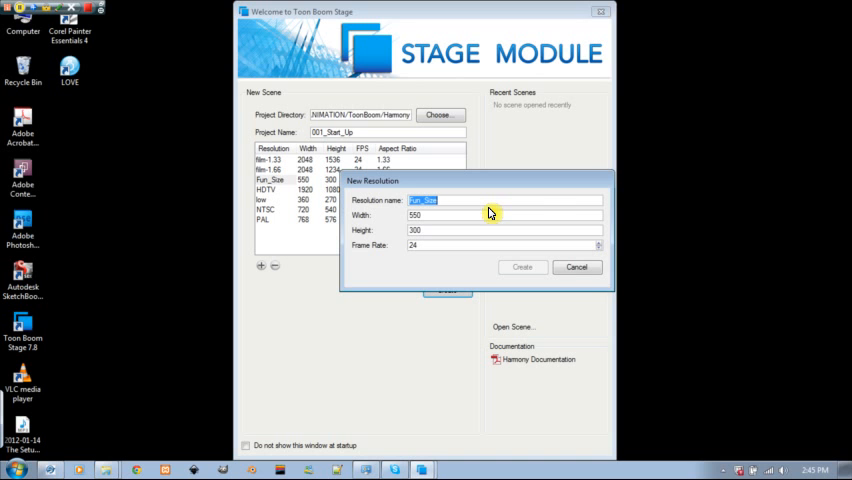
click(577, 267)
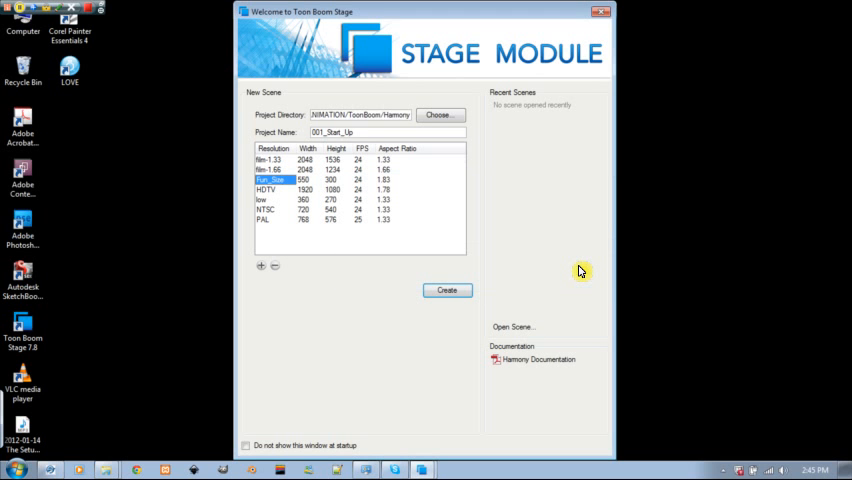
mouse_move(542, 237)
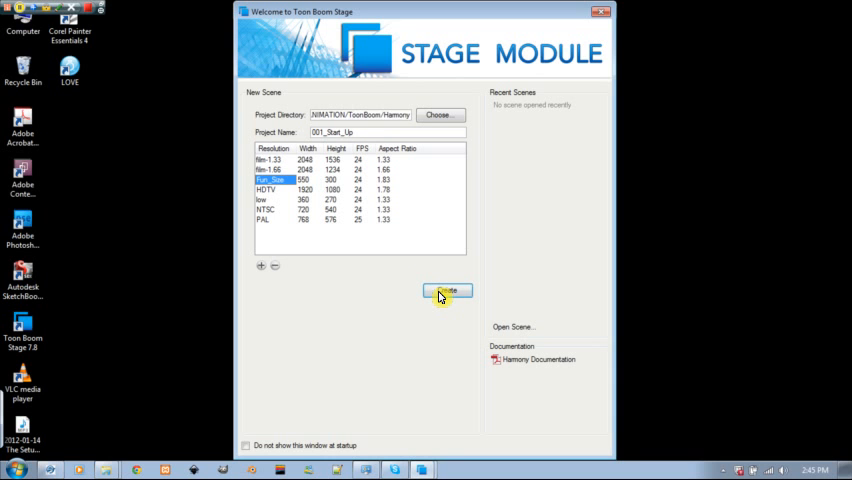
Create the 001_Start_Up scene with its empty Drawing layer from the Welcome window
click(446, 291)
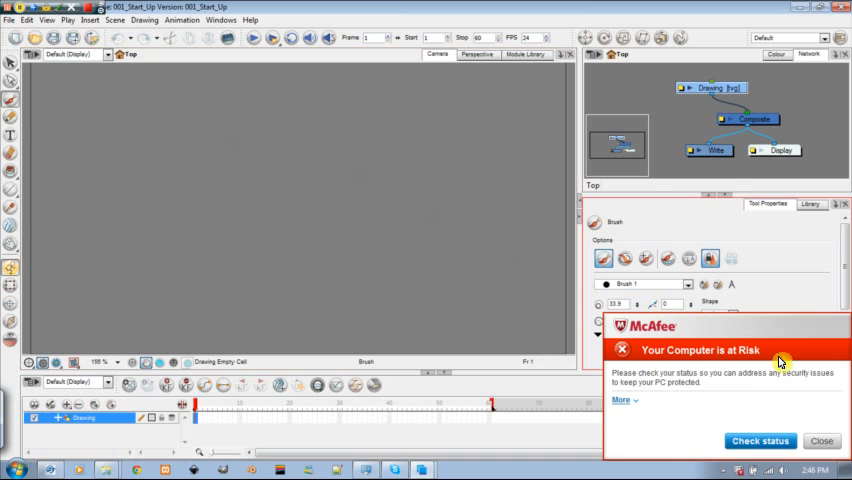
Activate the Brush tool from the Tools toolbar
click(821, 441)
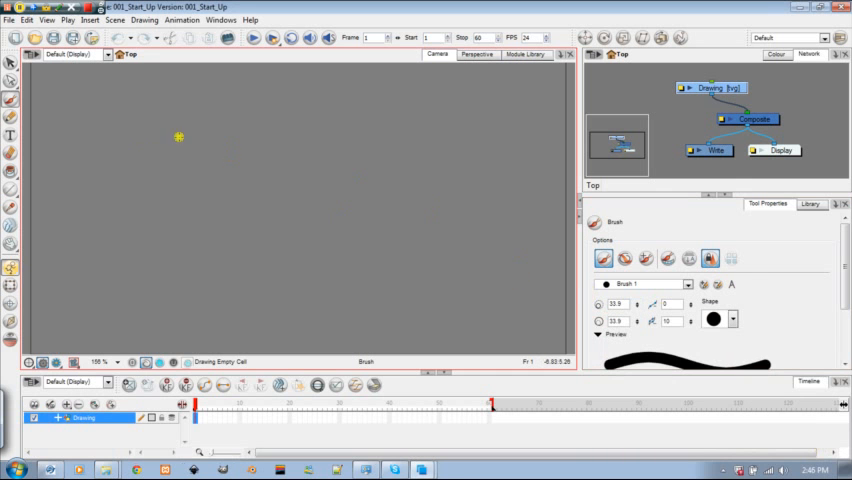
mouse_move(45, 120)
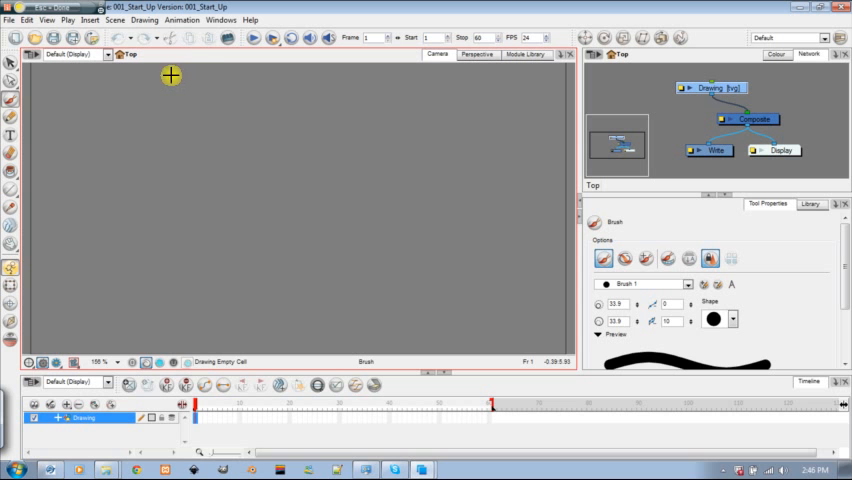
mouse_move(62, 182)
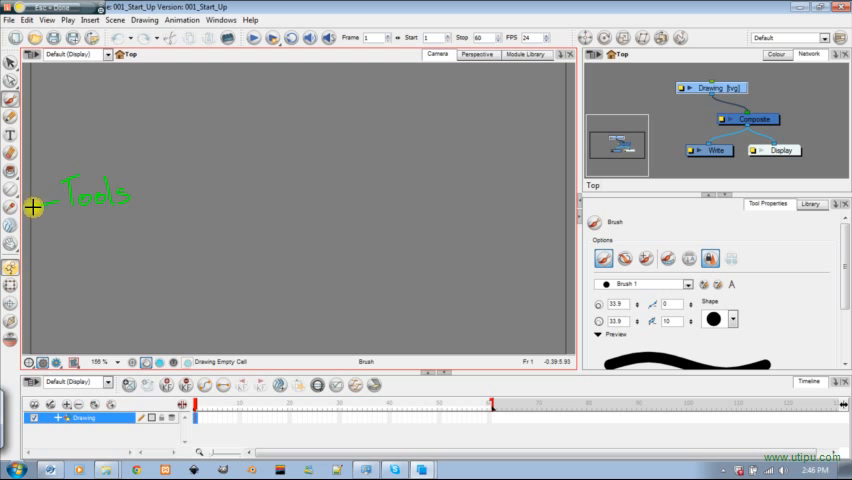
mouse_move(254, 286)
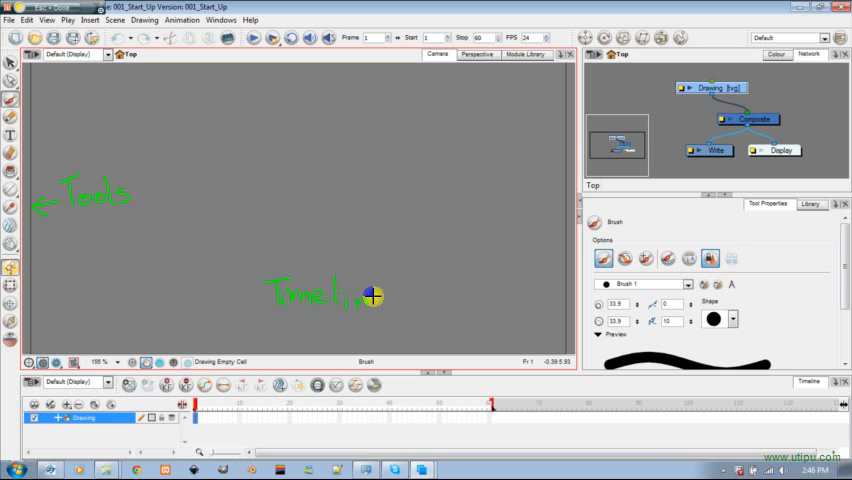
mouse_move(370, 303)
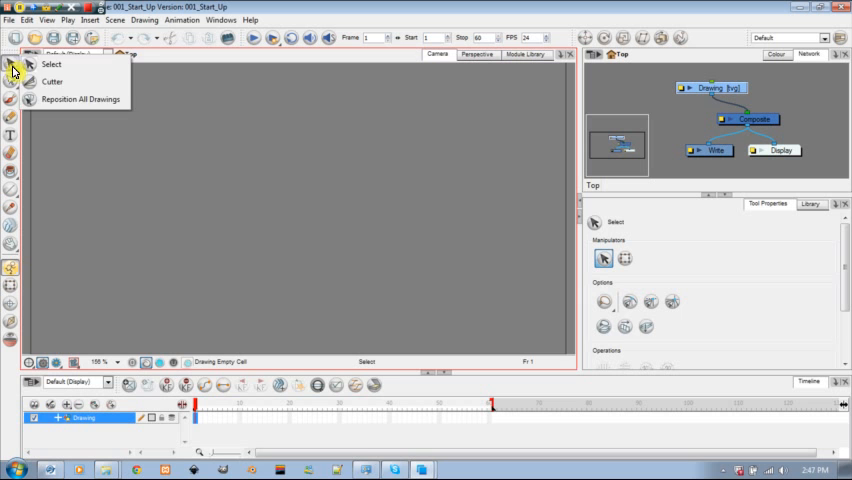
Pick the Select tool from the first Tools flyout and drag across the workspace
click(51, 63)
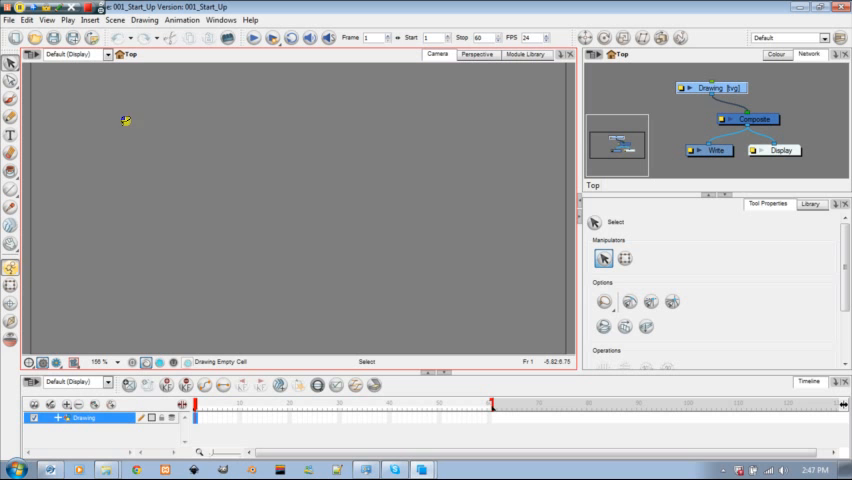
drag(124, 120, 272, 104)
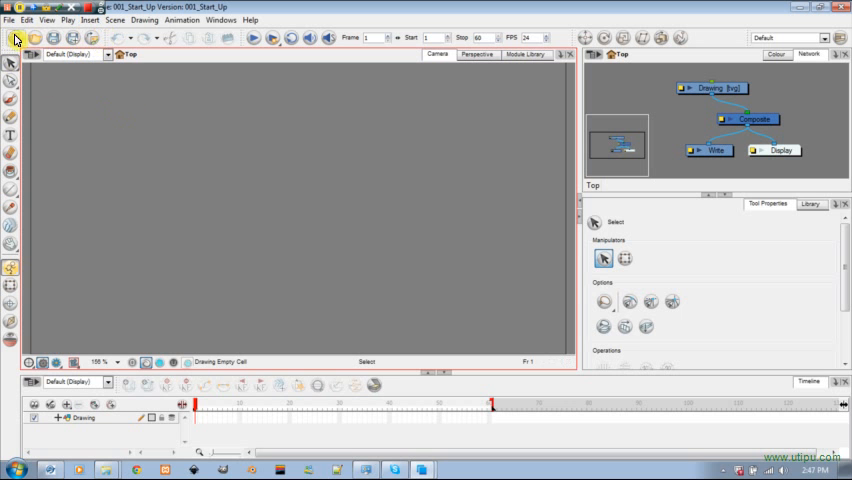
mouse_move(11, 40)
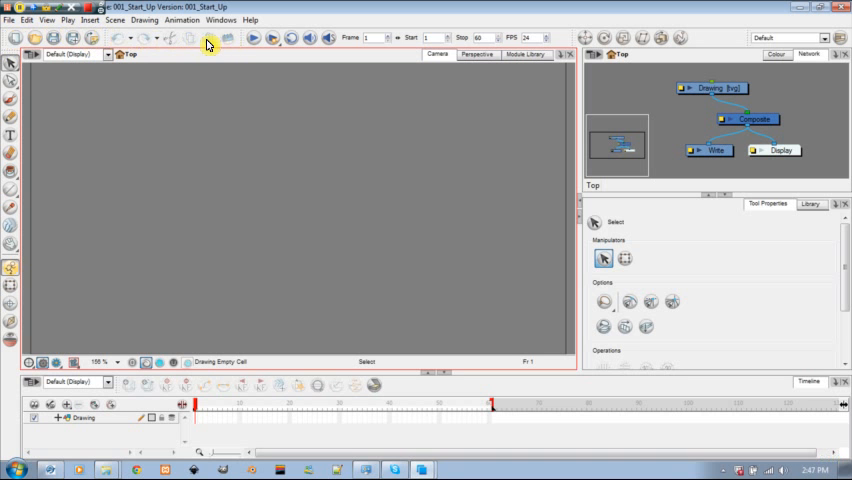
mouse_move(140, 44)
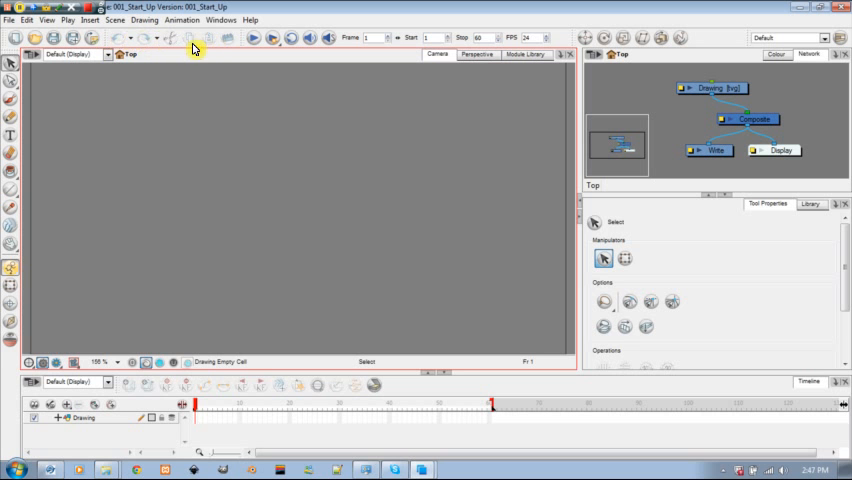
mouse_move(232, 31)
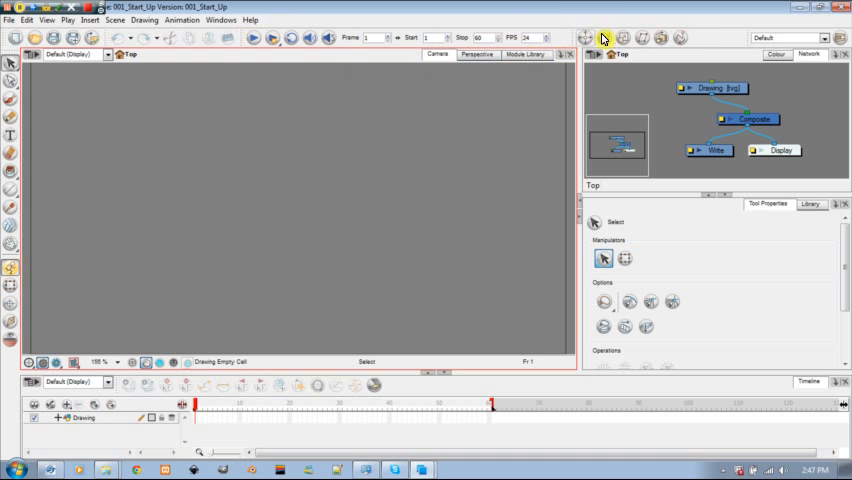
mouse_move(680, 28)
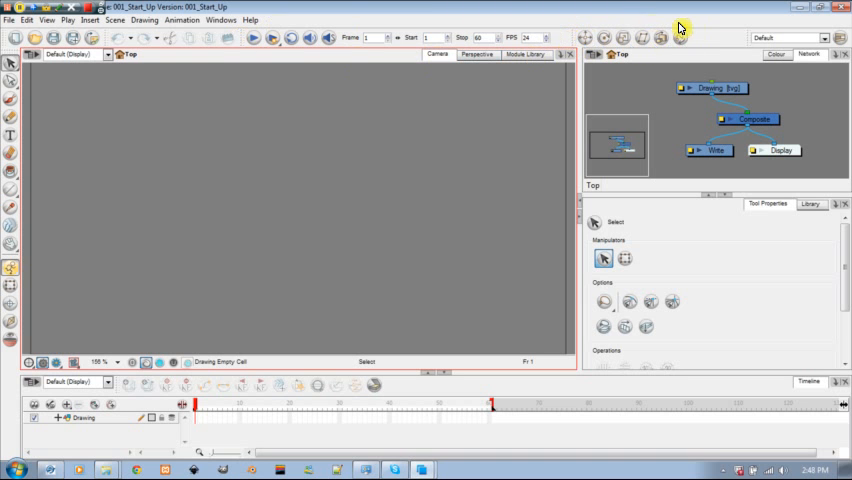
mouse_move(575, 32)
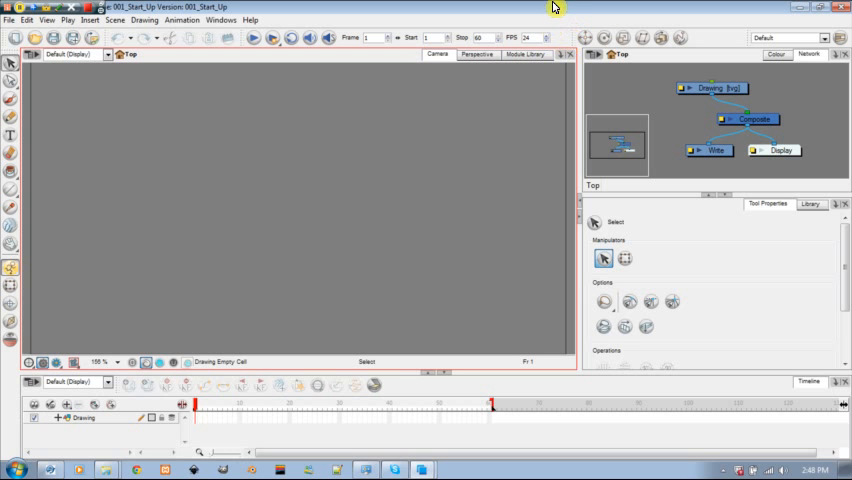
mouse_move(705, 46)
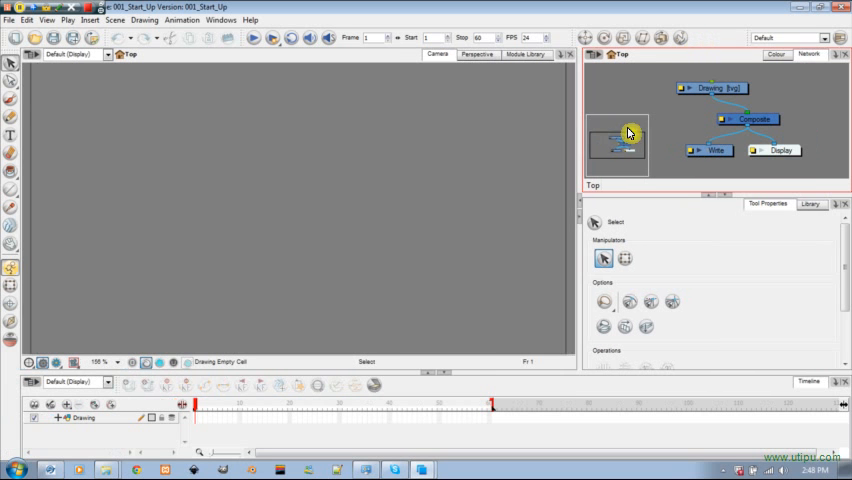
mouse_move(67, 297)
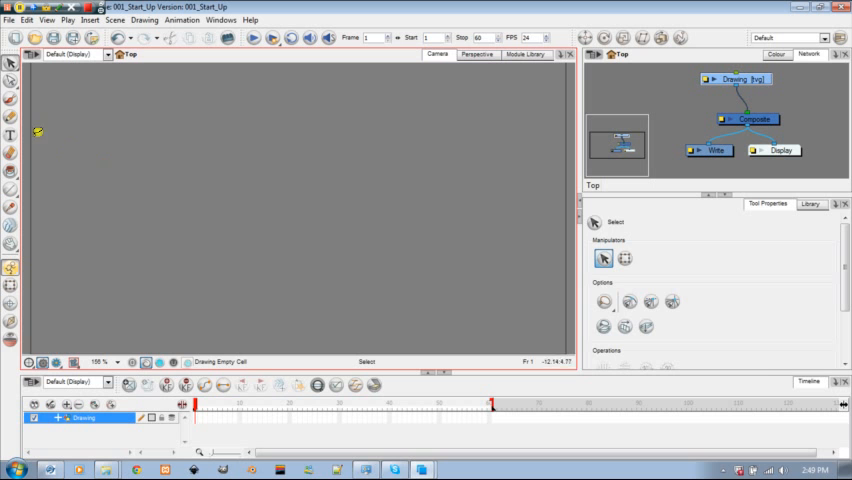
With the Brush, draw the head's top, left, right and lower edges and outline
click(10, 99)
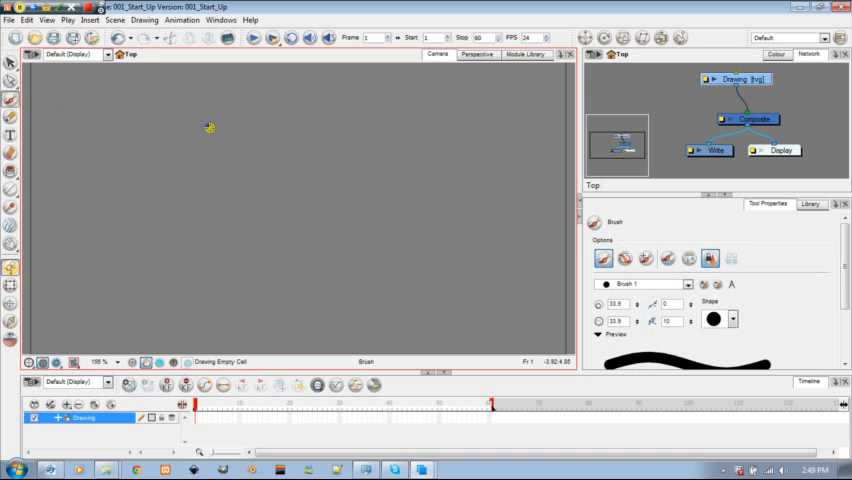
drag(215, 120, 225, 210)
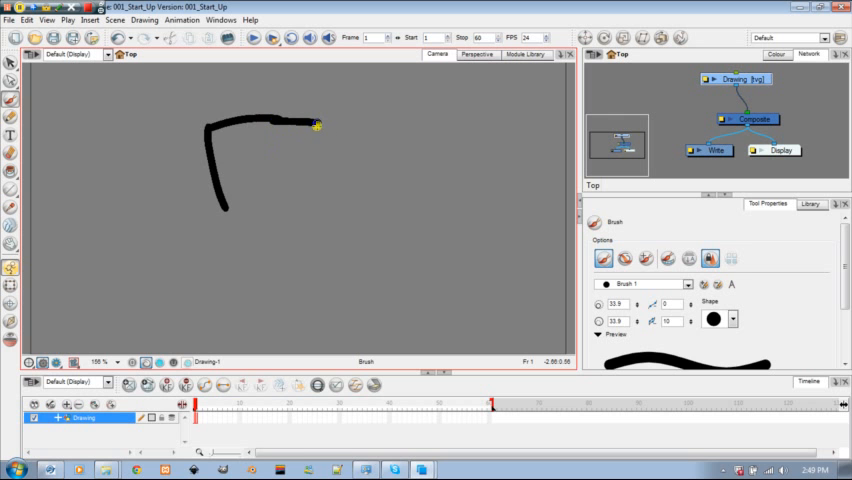
drag(318, 124, 345, 290)
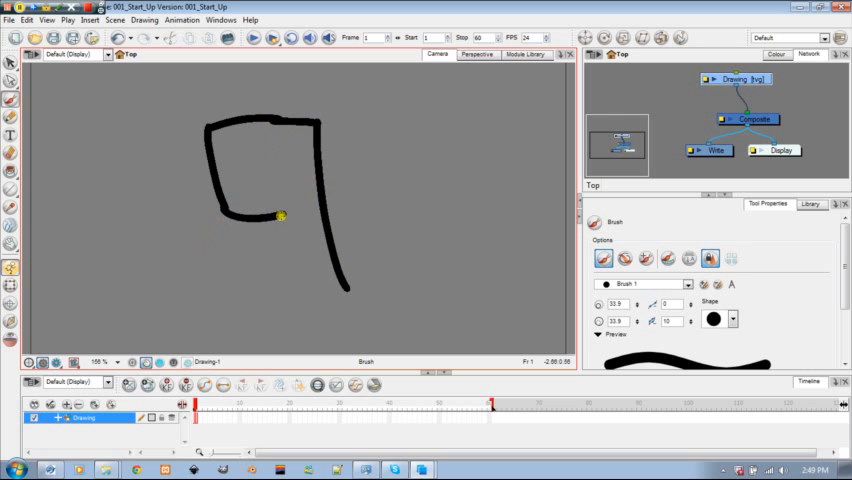
drag(282, 216, 293, 302)
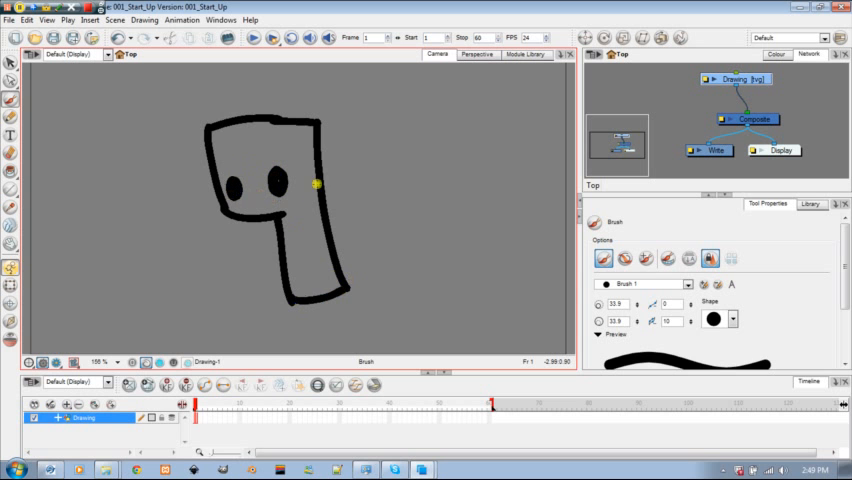
mouse_move(198, 205)
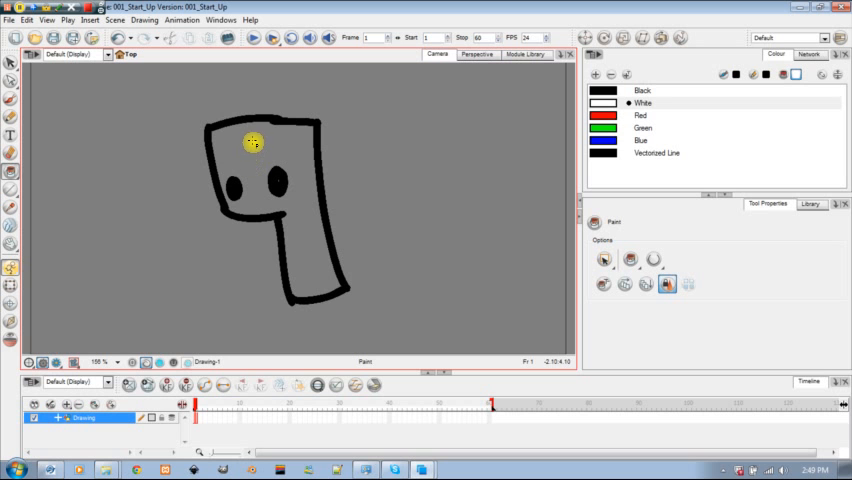
Paint the character's body white inside its black outline
click(640, 103)
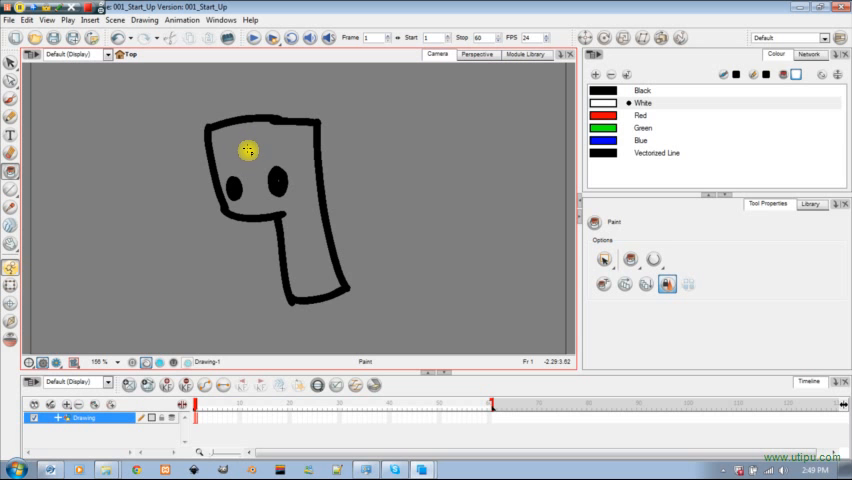
click(246, 150)
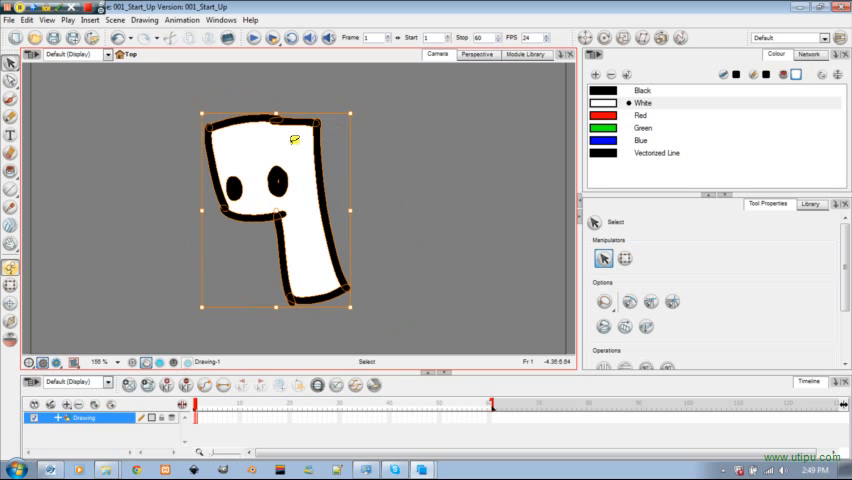
click(641, 103)
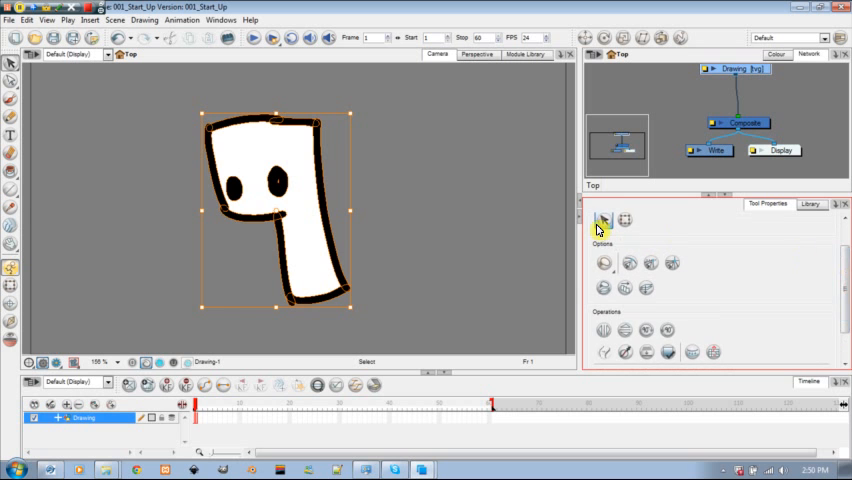
Click an empty area with the Select tool to deselect the white character
click(601, 219)
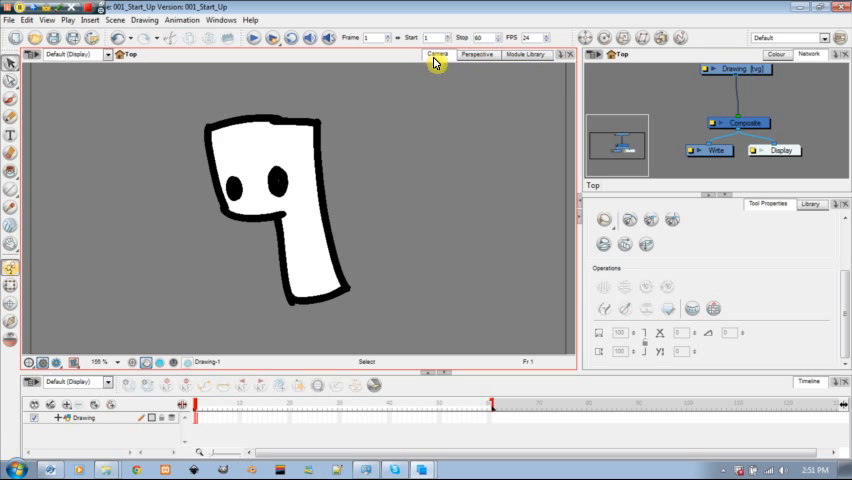
Close and re-add the Module Library view, then lasso-select the character
click(524, 54)
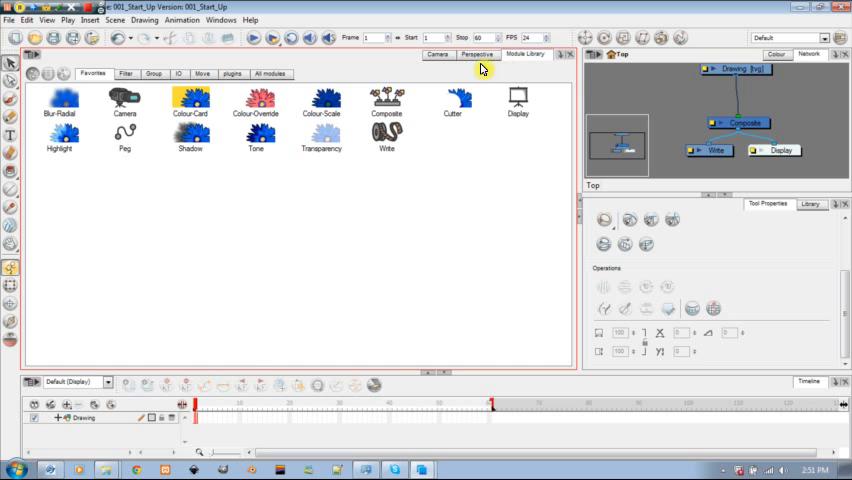
click(567, 54)
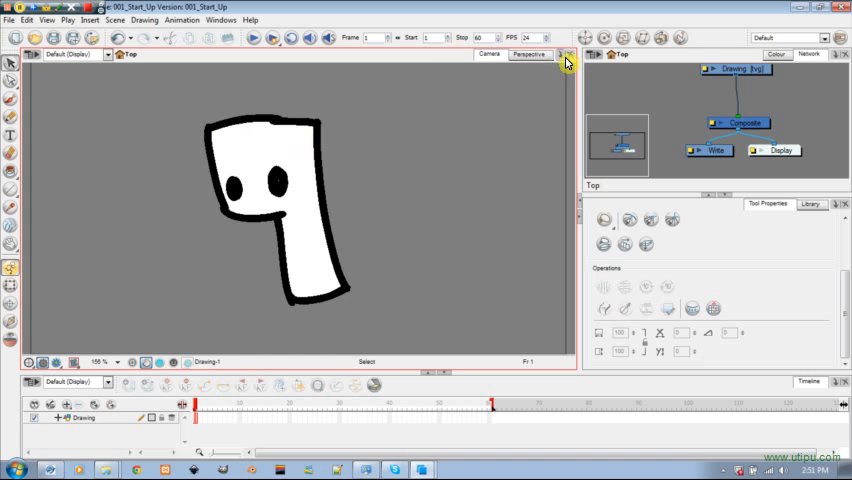
mouse_move(560, 60)
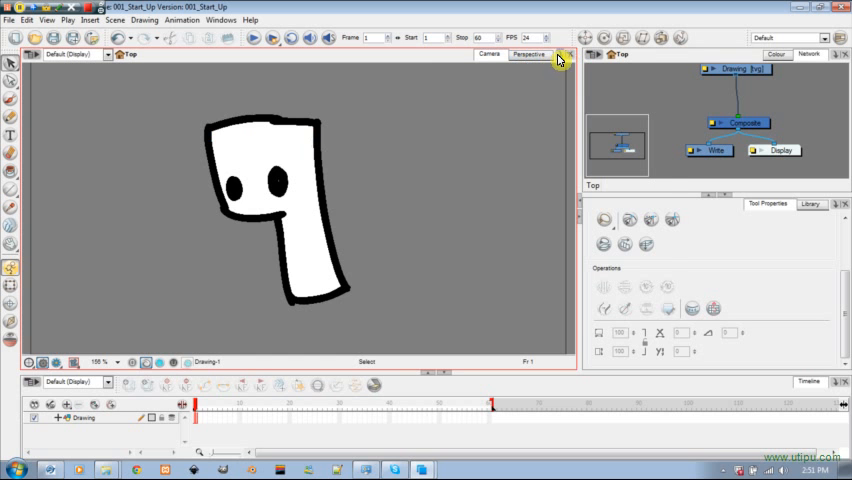
click(565, 55)
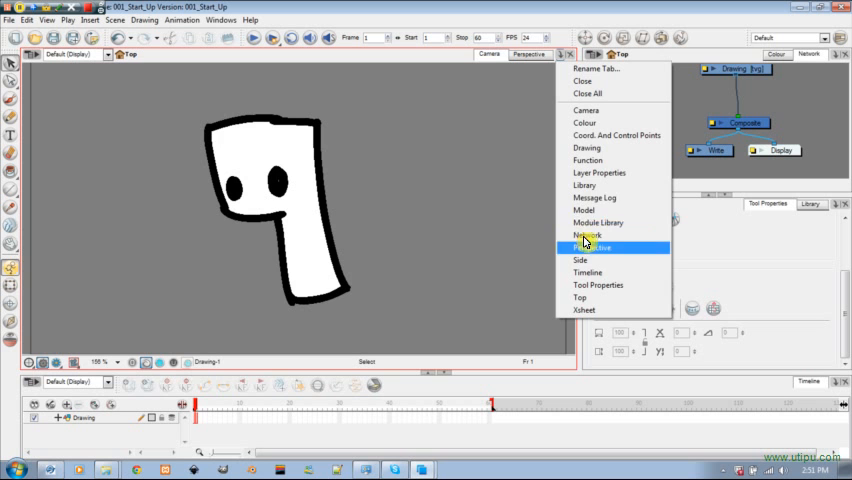
mouse_move(595, 222)
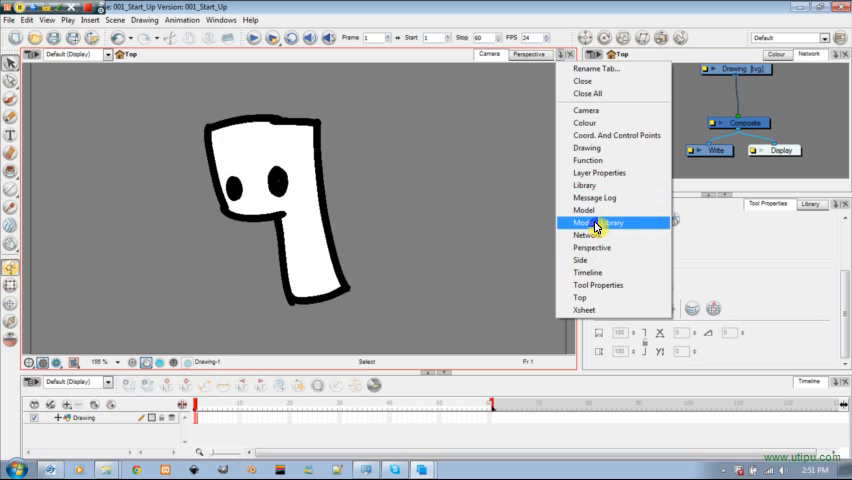
click(596, 222)
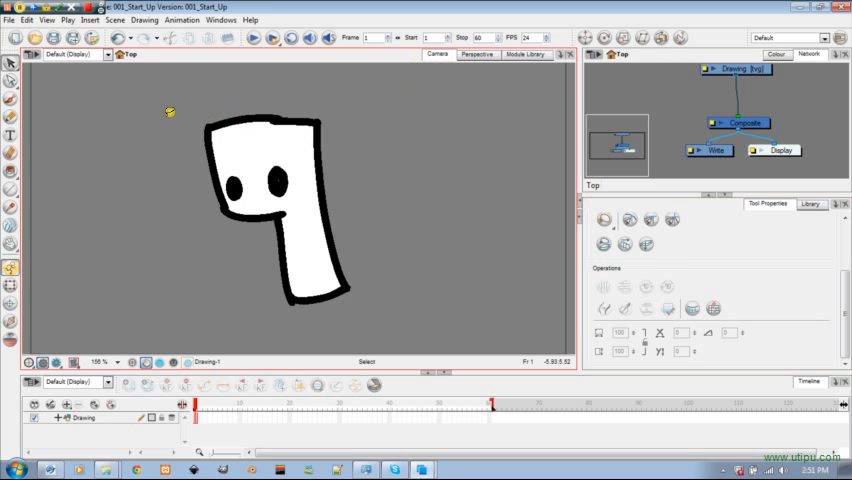
drag(170, 111, 308, 314)
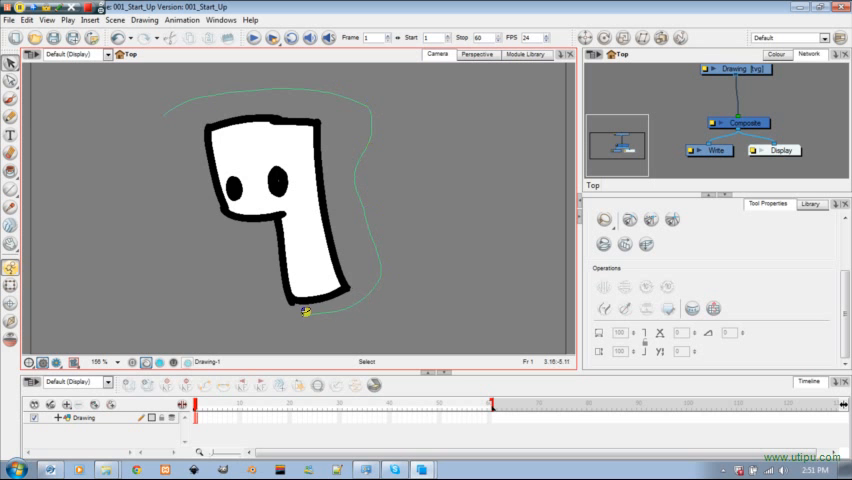